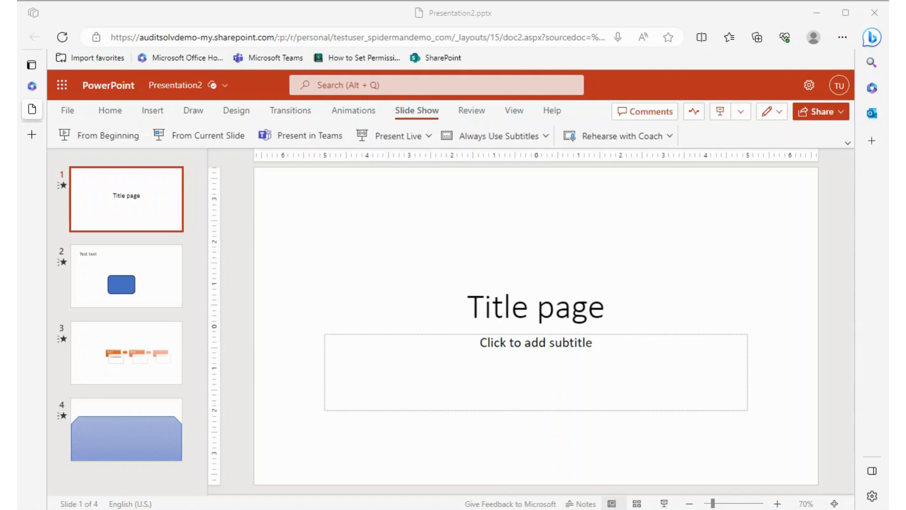
{"action": "mouse_move", "coordinate": [200, 135]}
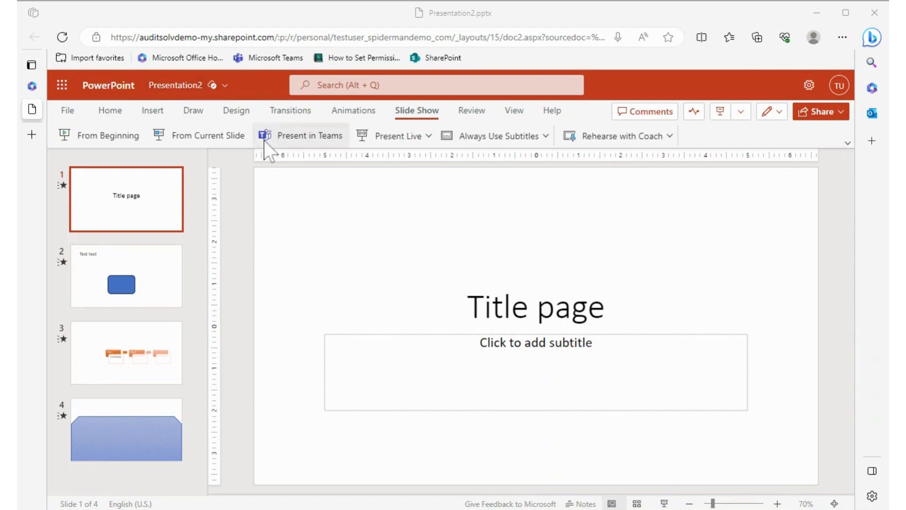
{"action": "mouse_move", "coordinate": [173, 92]}
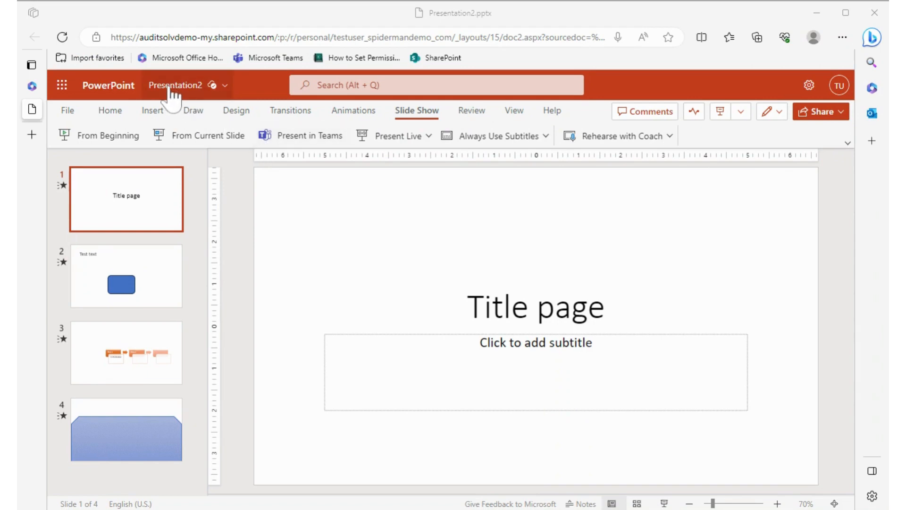
Step: Show the Save as options from the File menu after checking the file name
{"action": "left_click", "coordinate": [175, 85]}
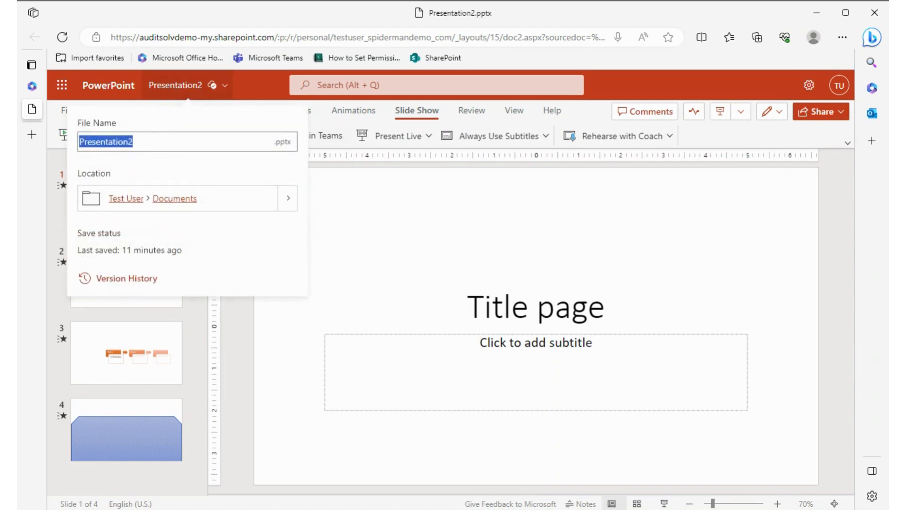
{"action": "mouse_move", "coordinate": [180, 205]}
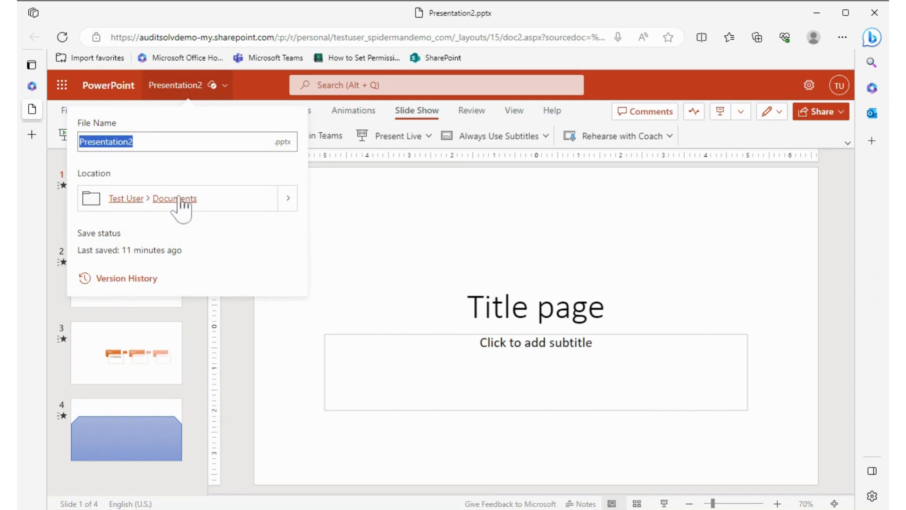
{"action": "mouse_move", "coordinate": [311, 236]}
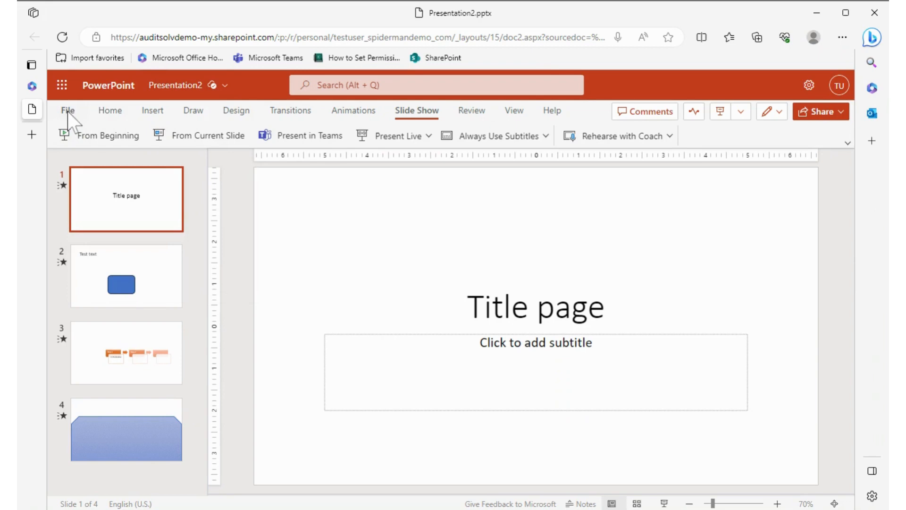
{"action": "left_click", "coordinate": [67, 110]}
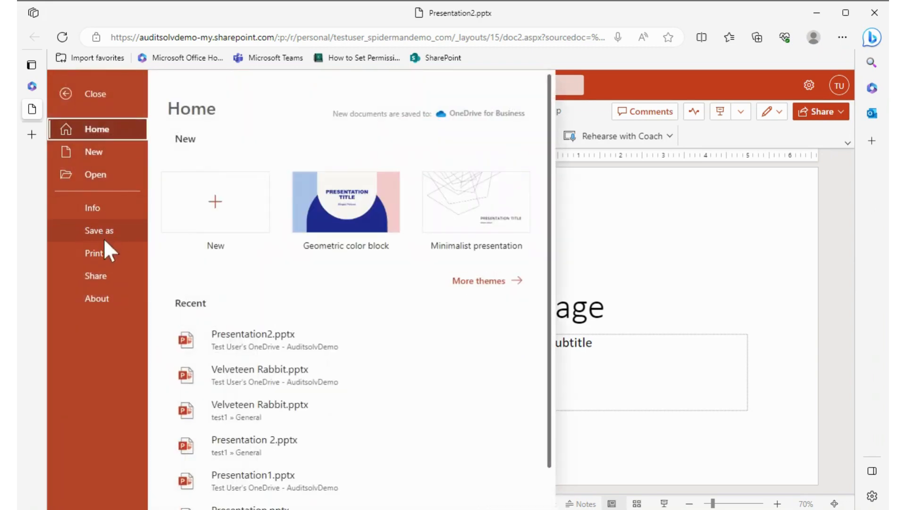
{"action": "left_click", "coordinate": [100, 230]}
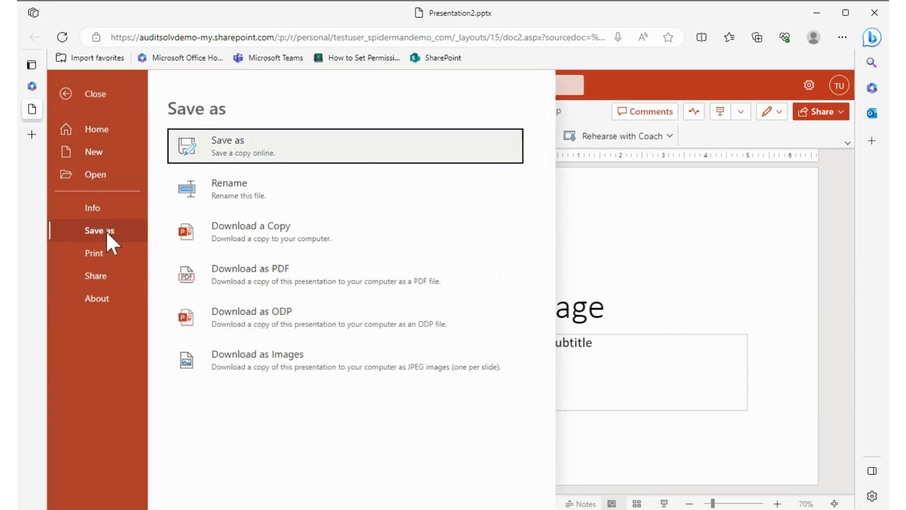
{"action": "mouse_move", "coordinate": [260, 189]}
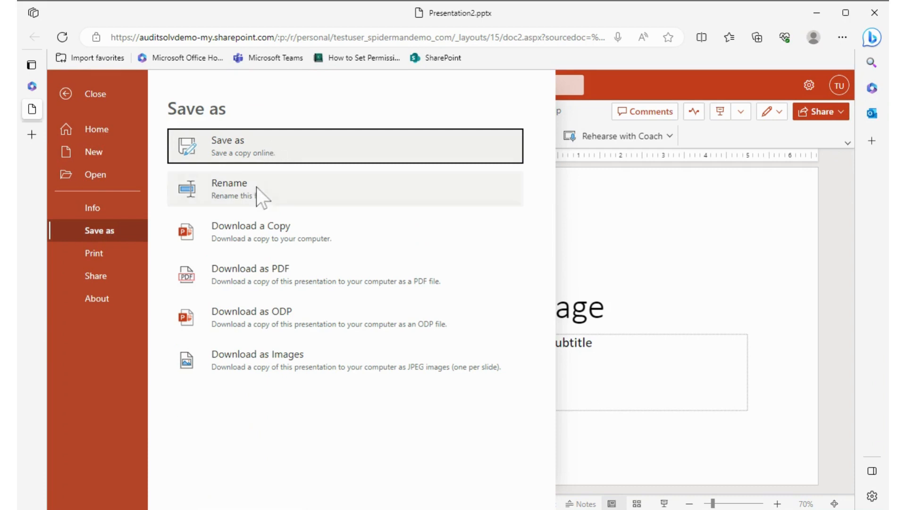
{"action": "mouse_move", "coordinate": [265, 318]}
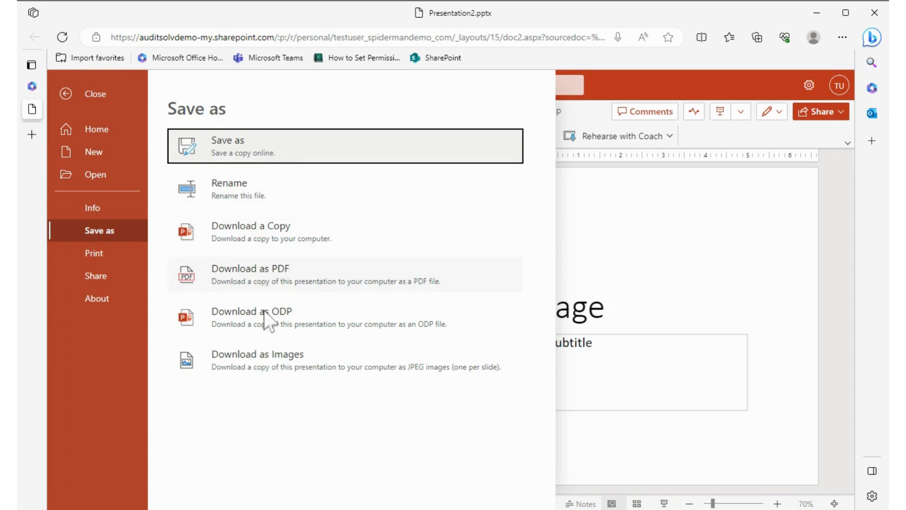
{"action": "mouse_move", "coordinate": [277, 292]}
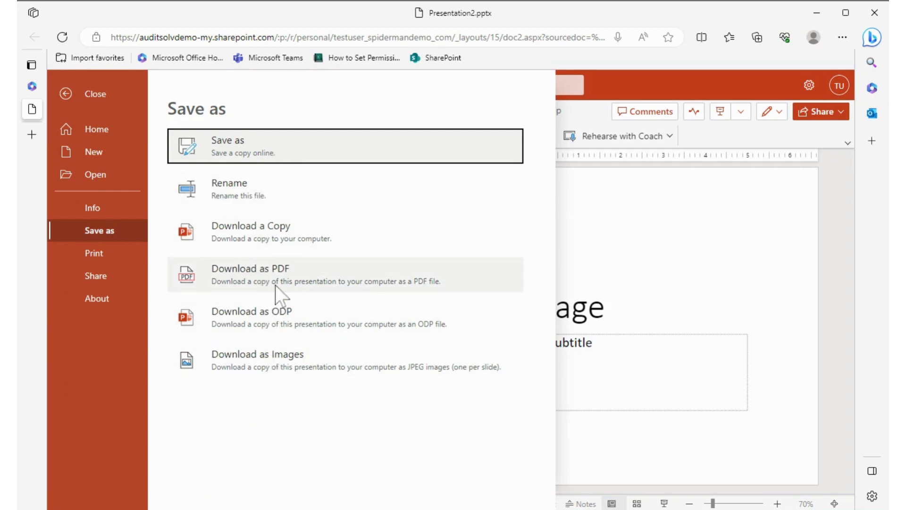
{"action": "mouse_move", "coordinate": [313, 202]}
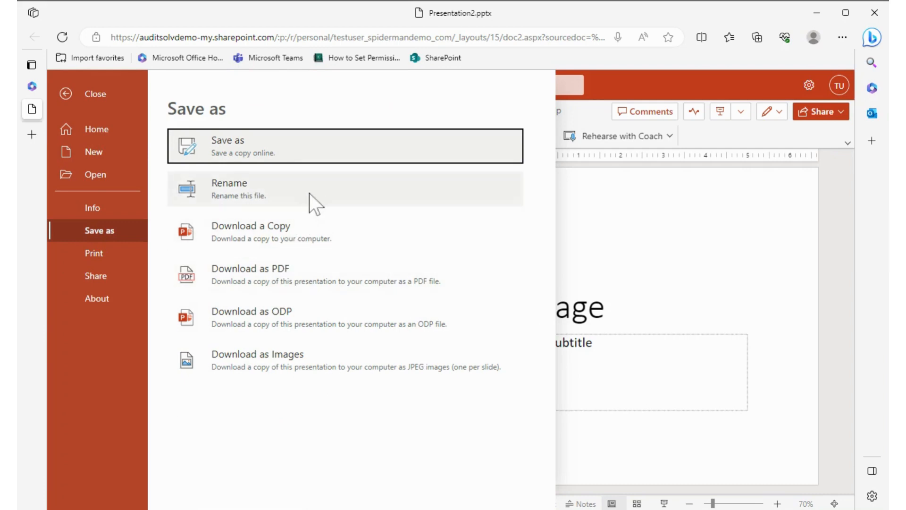
{"action": "mouse_move", "coordinate": [249, 161]}
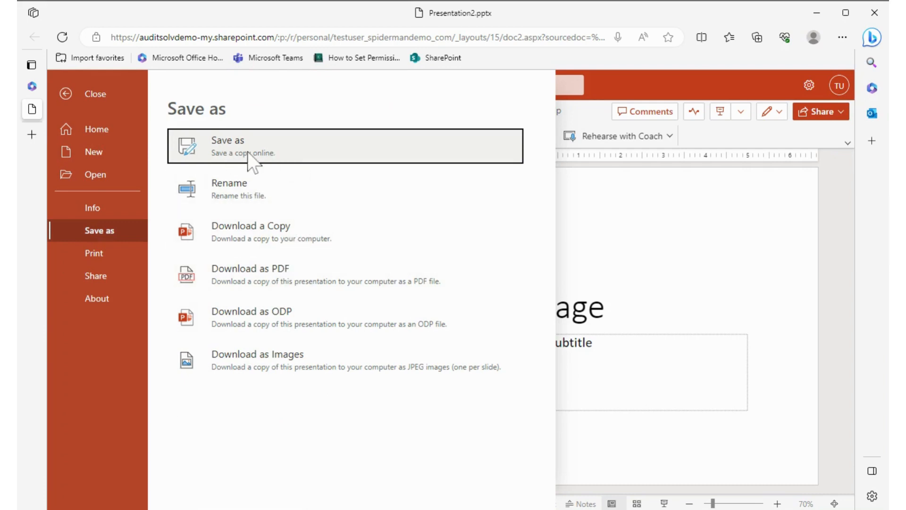
Step: Start an online copy and name it 'test presentation'
{"action": "left_click", "coordinate": [227, 145]}
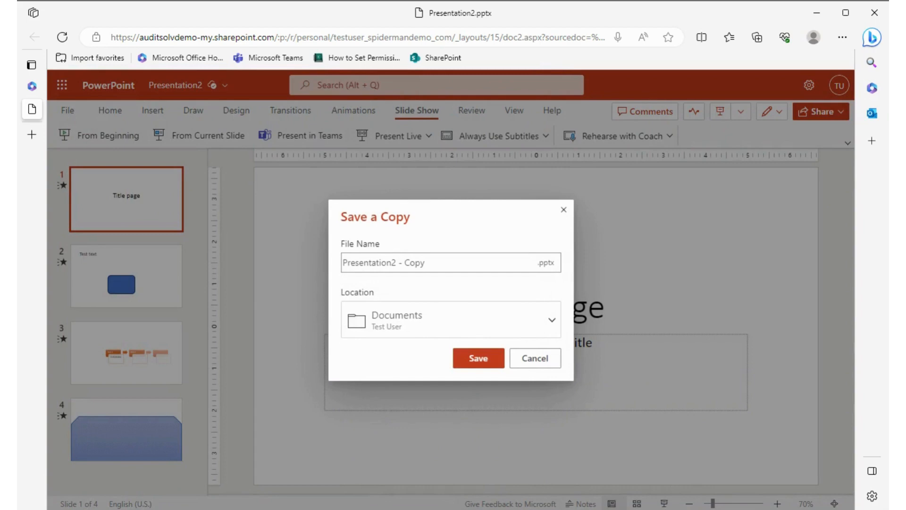
{"action": "mouse_move", "coordinate": [454, 251]}
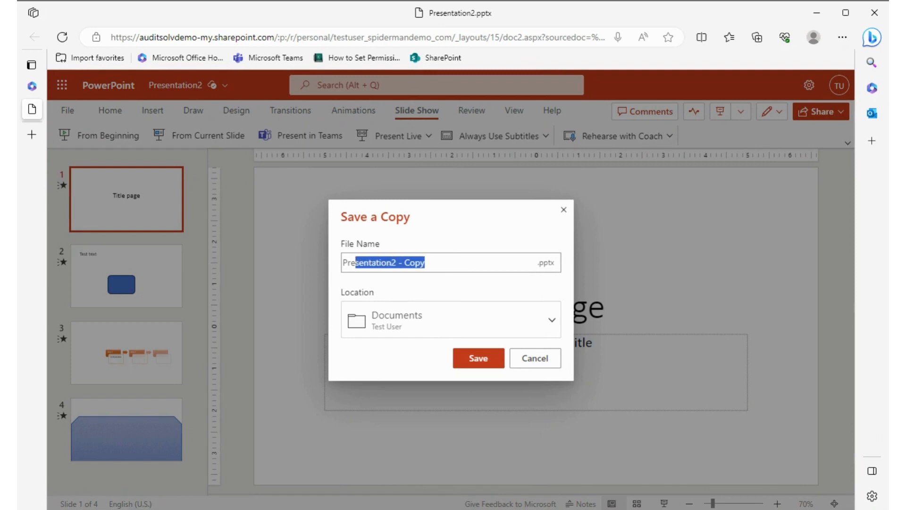
{"action": "type", "text": "t"}
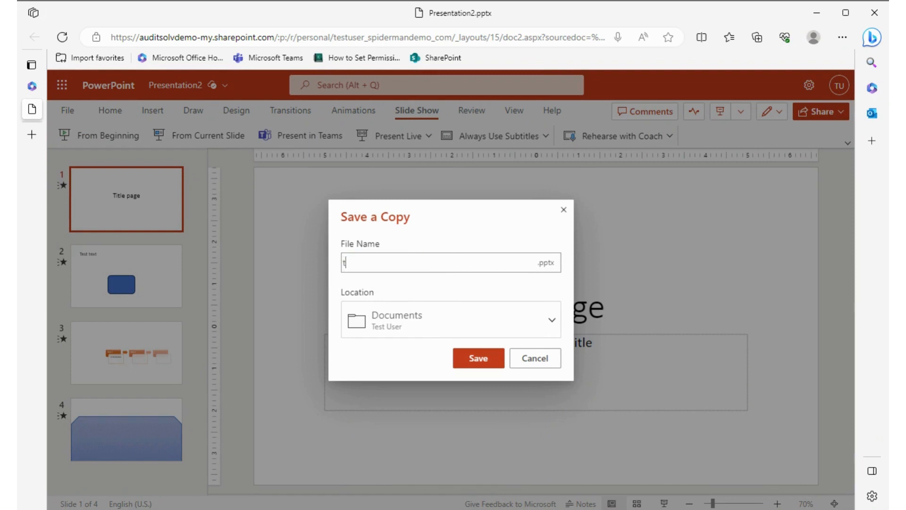
{"action": "type", "text": "est pres"}
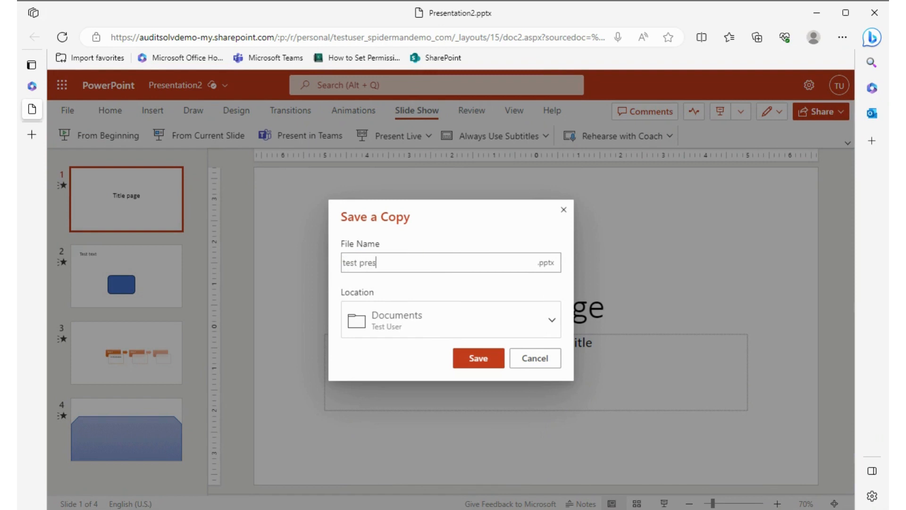
{"action": "type", "text": "entation"}
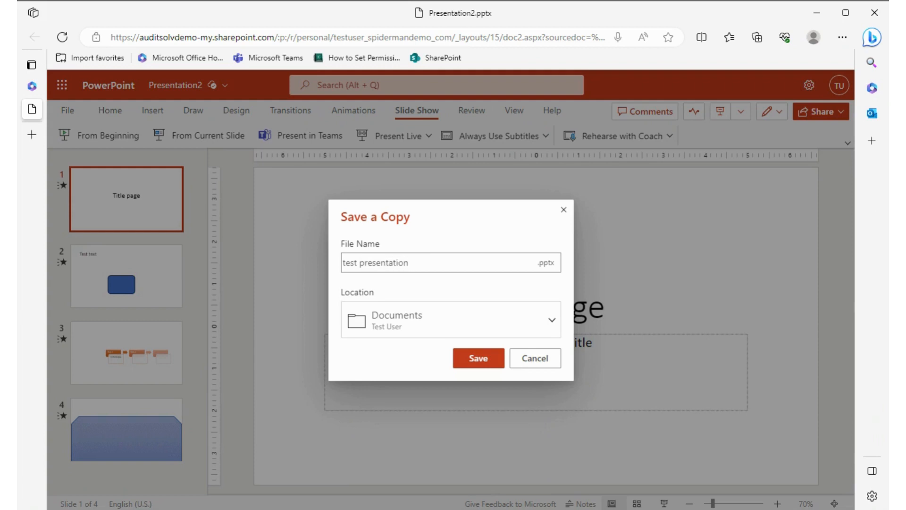
{"action": "mouse_move", "coordinate": [456, 335]}
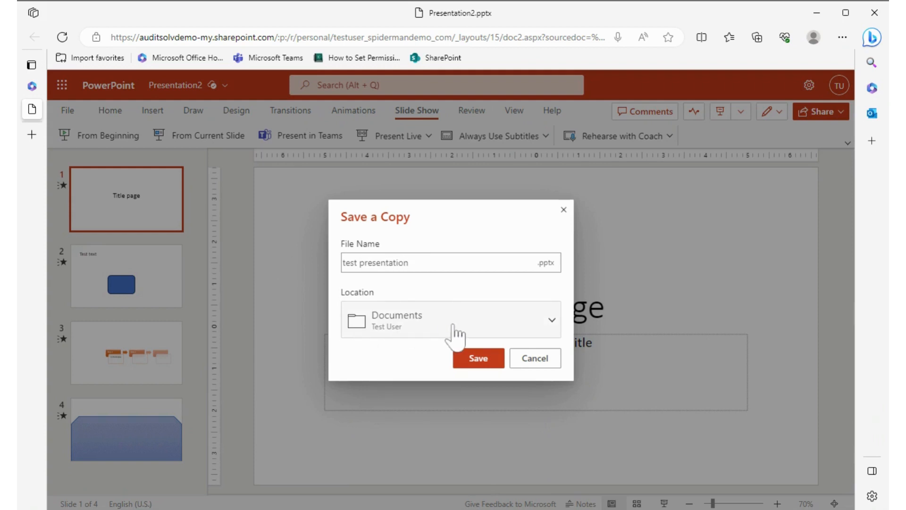
Step: Choose the General channel as the location and save the copy
{"action": "left_click", "coordinate": [550, 320]}
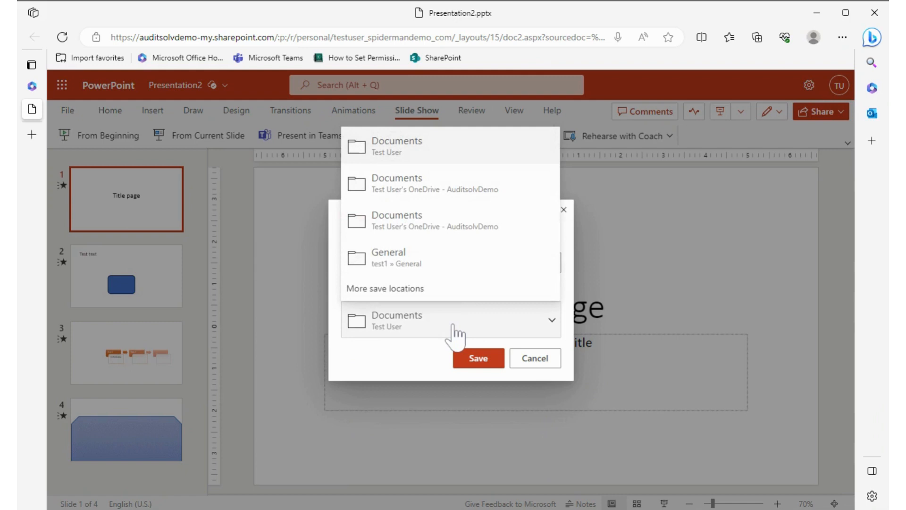
{"action": "mouse_move", "coordinate": [408, 257]}
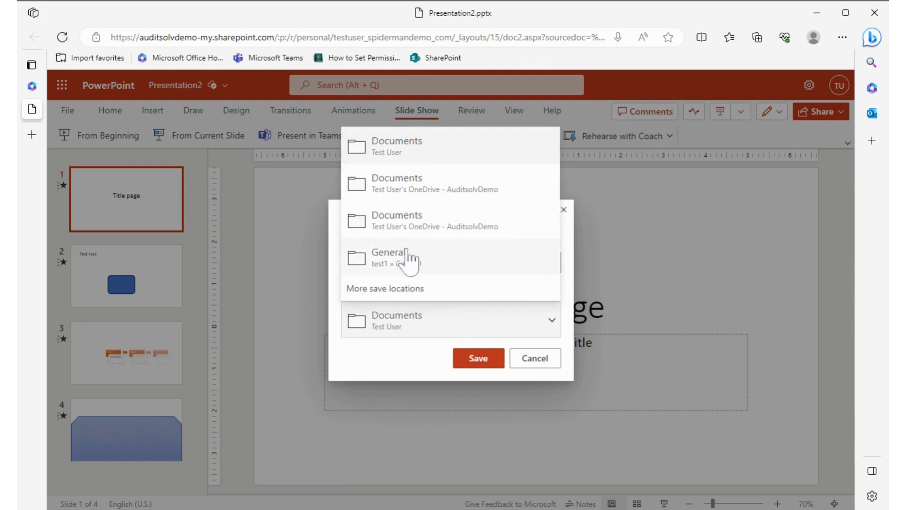
{"action": "left_click", "coordinate": [393, 257]}
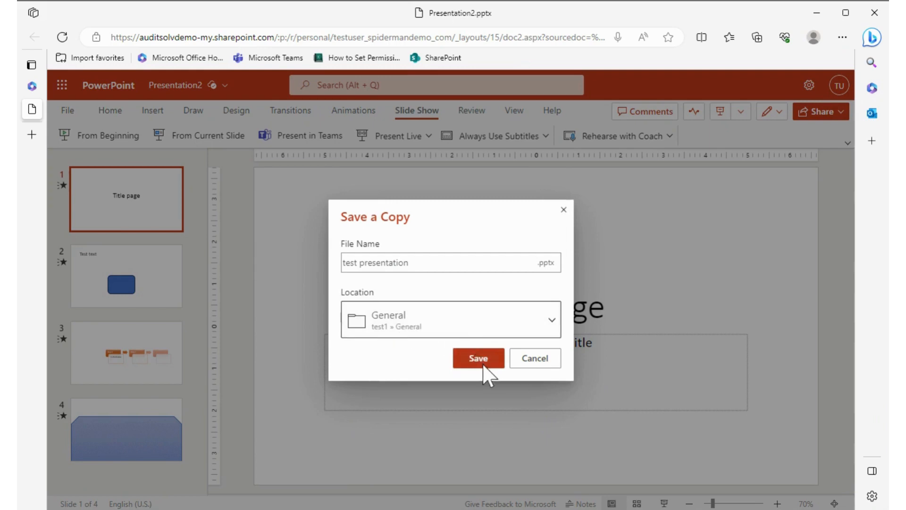
{"action": "left_click", "coordinate": [477, 357]}
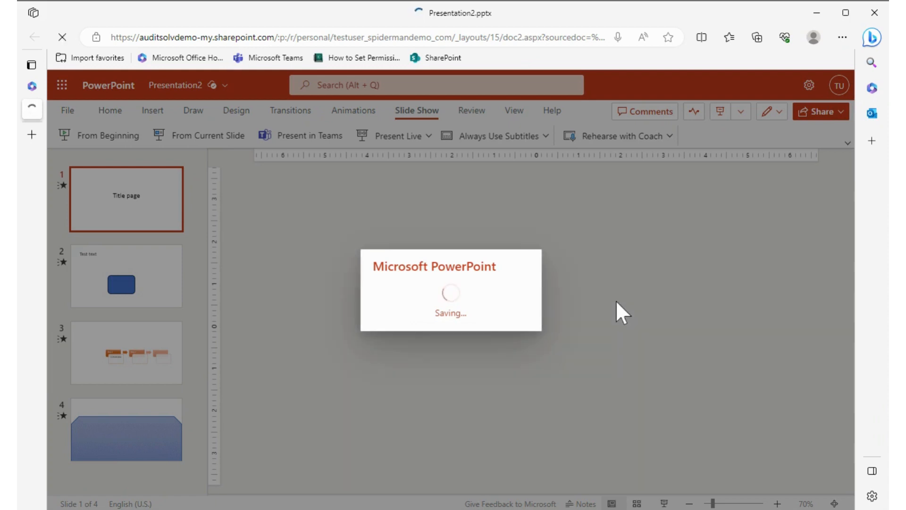
{"action": "mouse_move", "coordinate": [629, 251]}
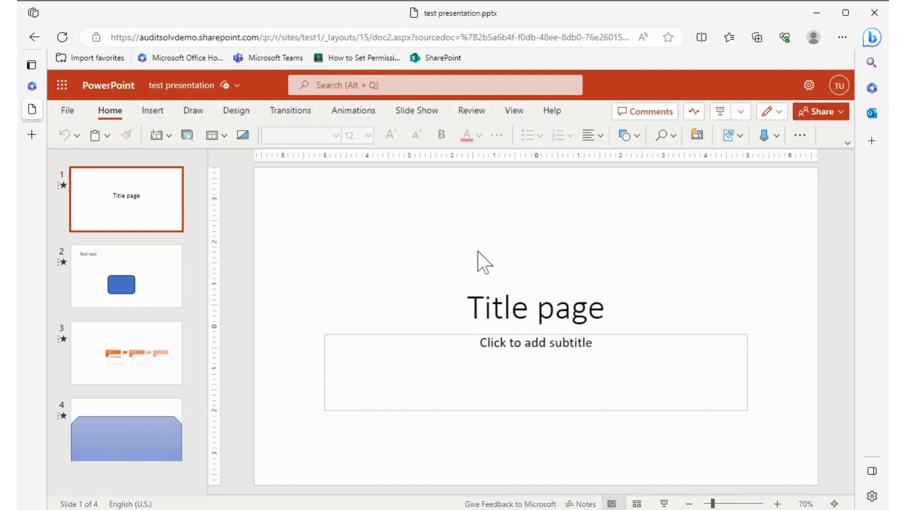
{"action": "mouse_move", "coordinate": [488, 261]}
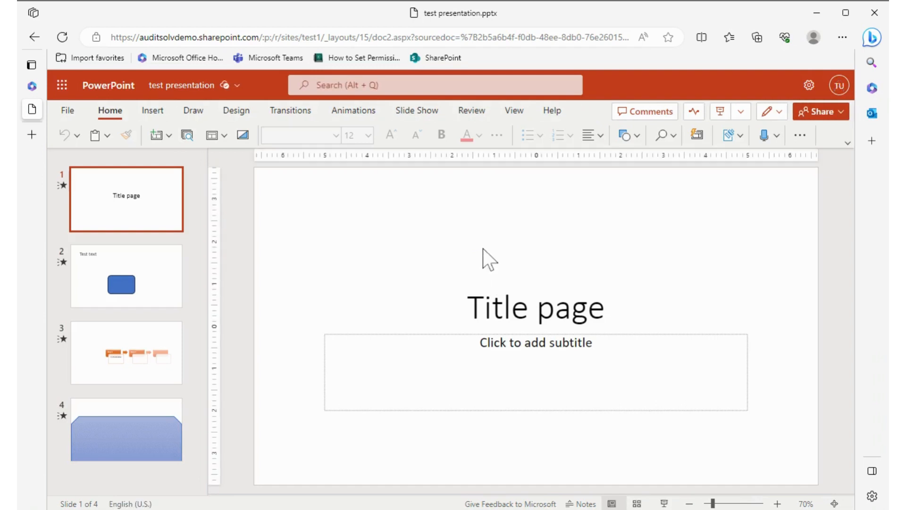
{"action": "mouse_move", "coordinate": [513, 273]}
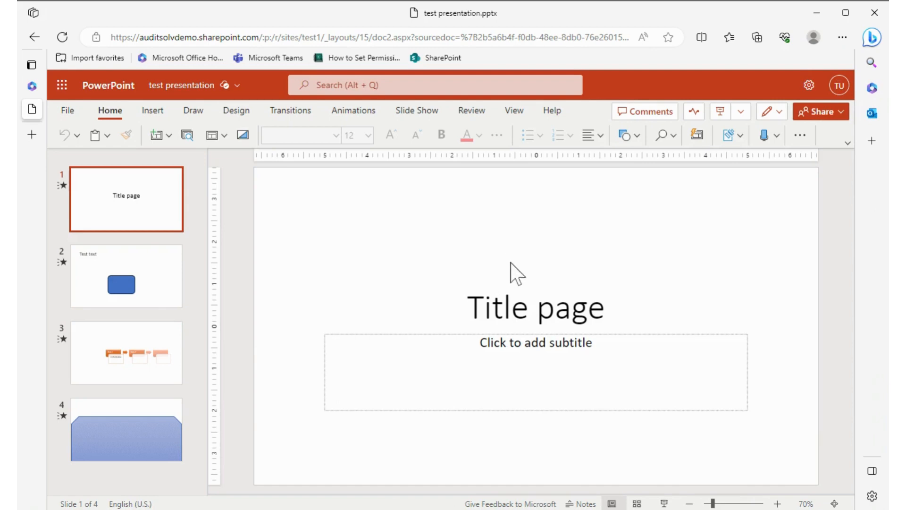
{"action": "mouse_move", "coordinate": [654, 272]}
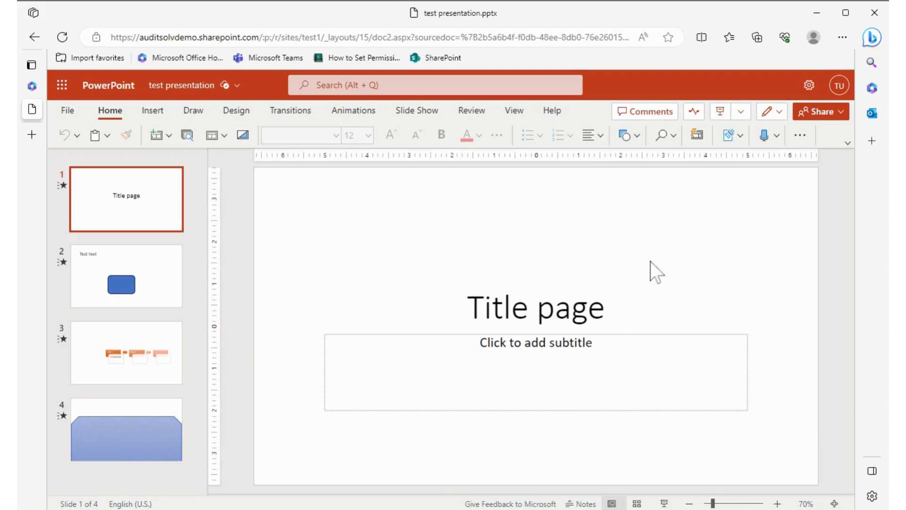
{"action": "mouse_move", "coordinate": [820, 111]}
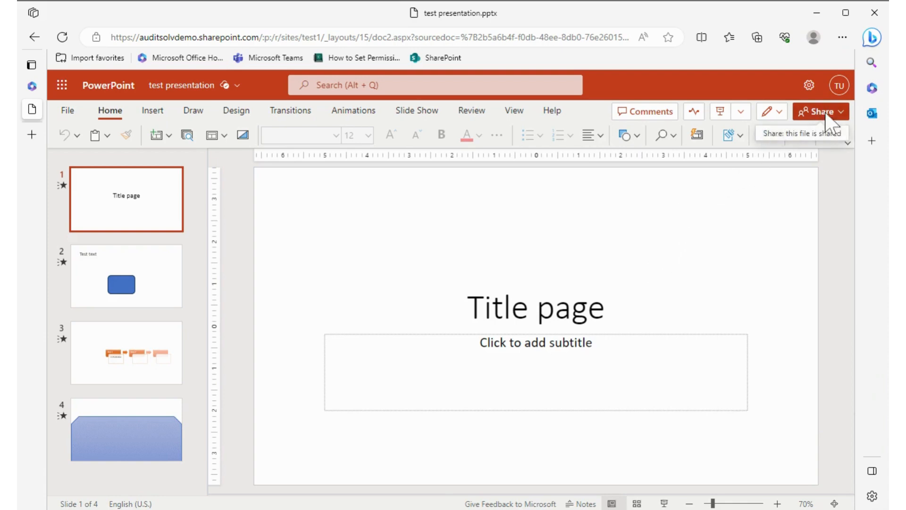
{"action": "mouse_move", "coordinate": [71, 119]}
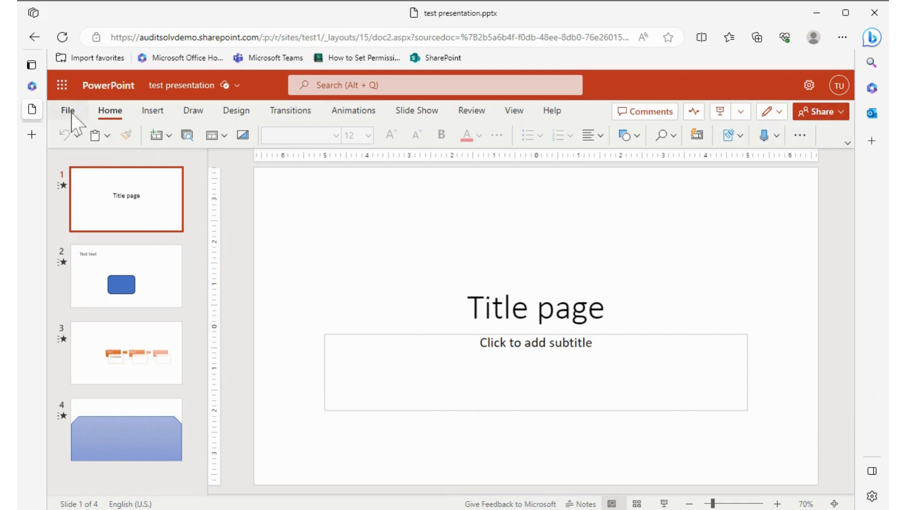
Step: Visit the File page briefly, return to slides and show the Share options list
{"action": "left_click", "coordinate": [68, 111]}
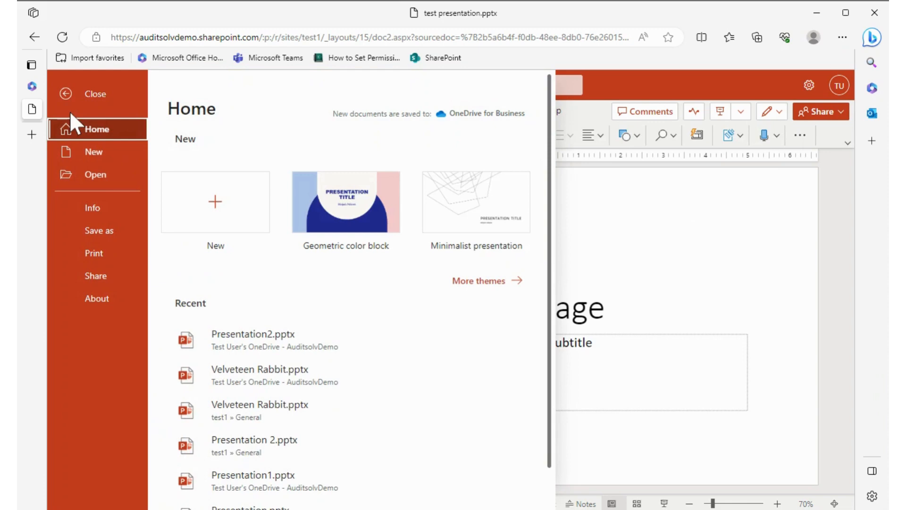
{"action": "mouse_move", "coordinate": [509, 193]}
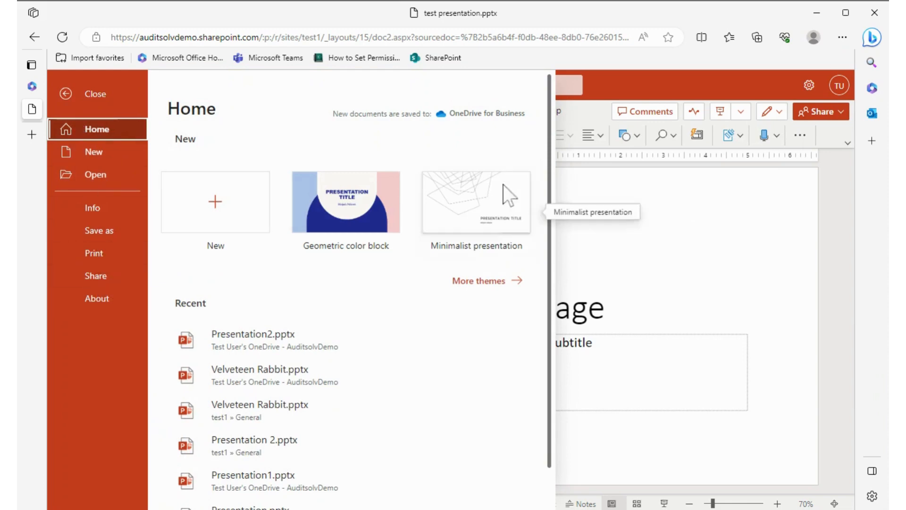
{"action": "left_click", "coordinate": [87, 93]}
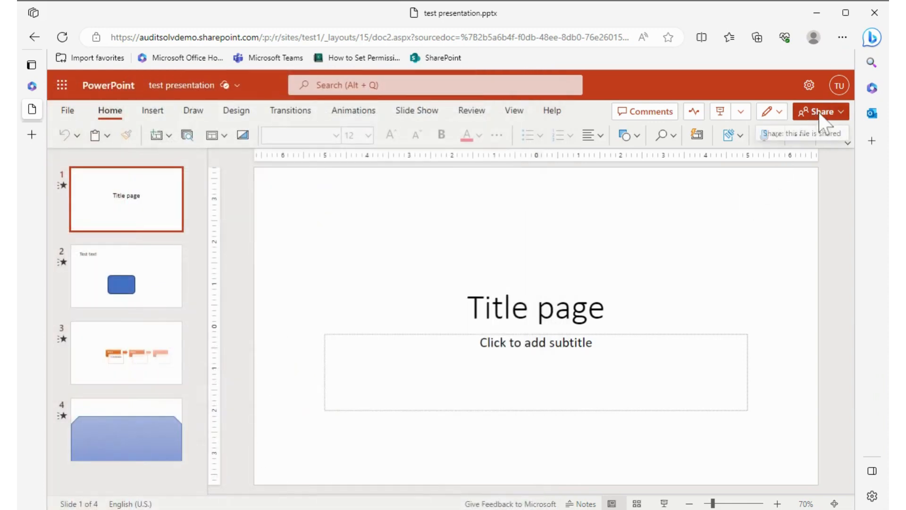
{"action": "left_click", "coordinate": [842, 112]}
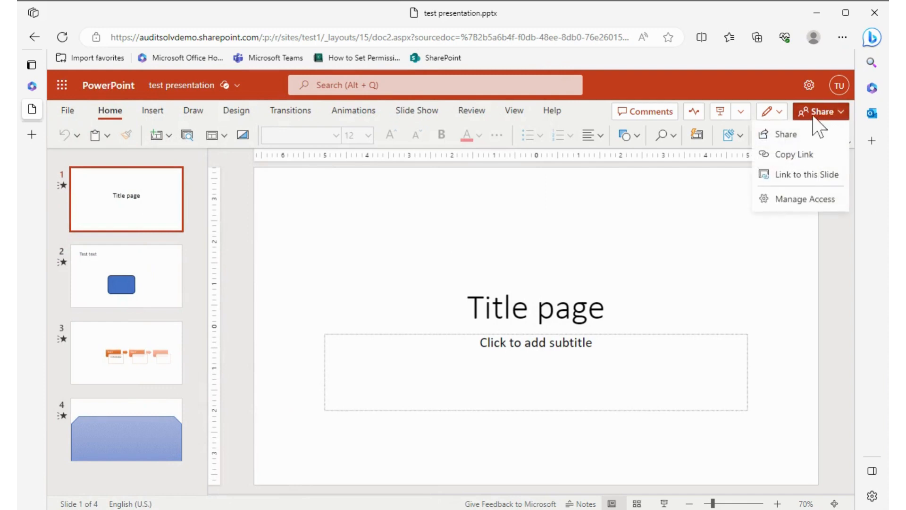
{"action": "mouse_move", "coordinate": [792, 154]}
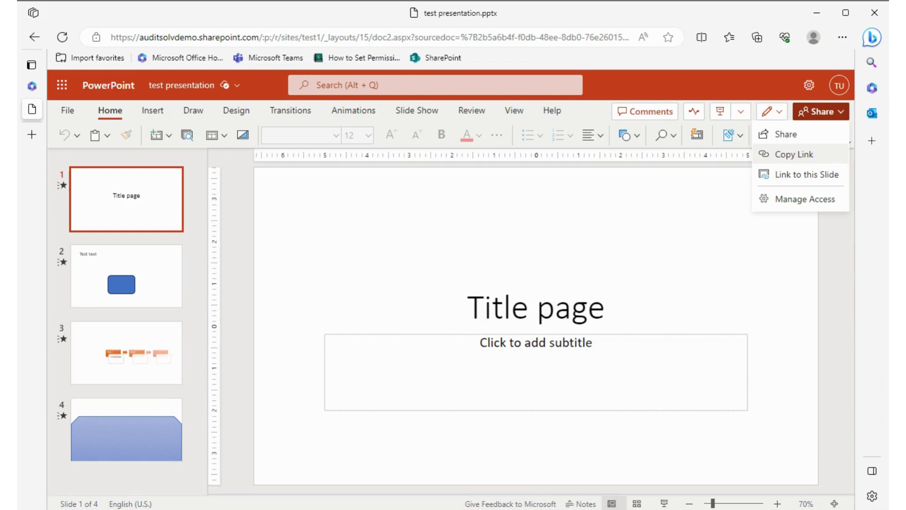
{"action": "mouse_move", "coordinate": [790, 178]}
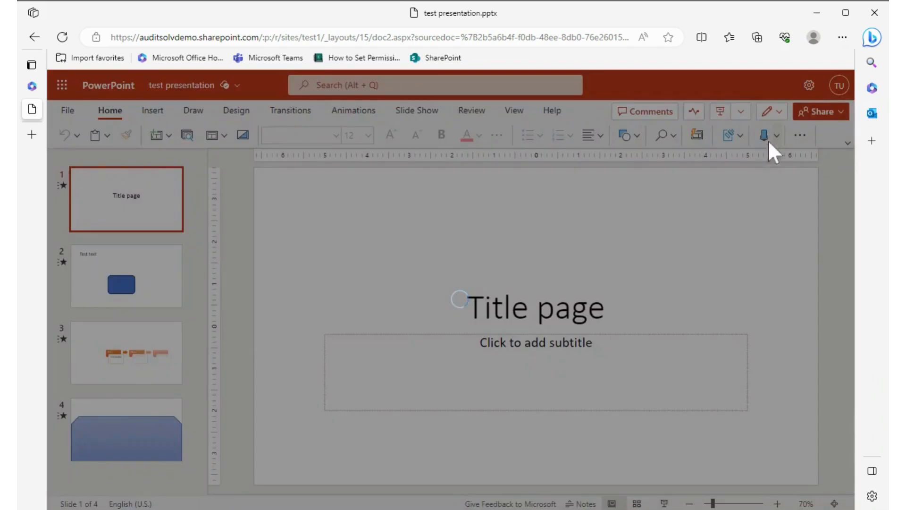
Step: Add the test plan Members group as recipient with Can edit permission
{"action": "left_click", "coordinate": [815, 111]}
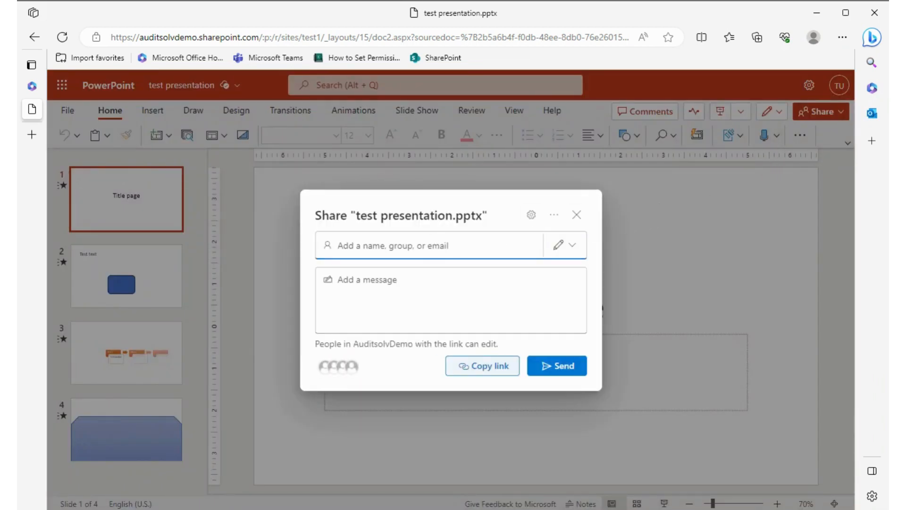
{"action": "left_click", "coordinate": [428, 246]}
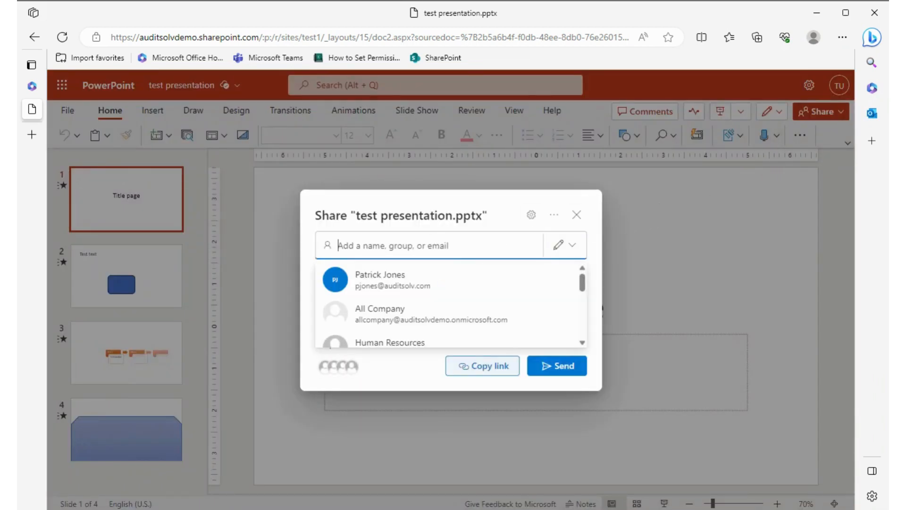
{"action": "type", "text": "peter"}
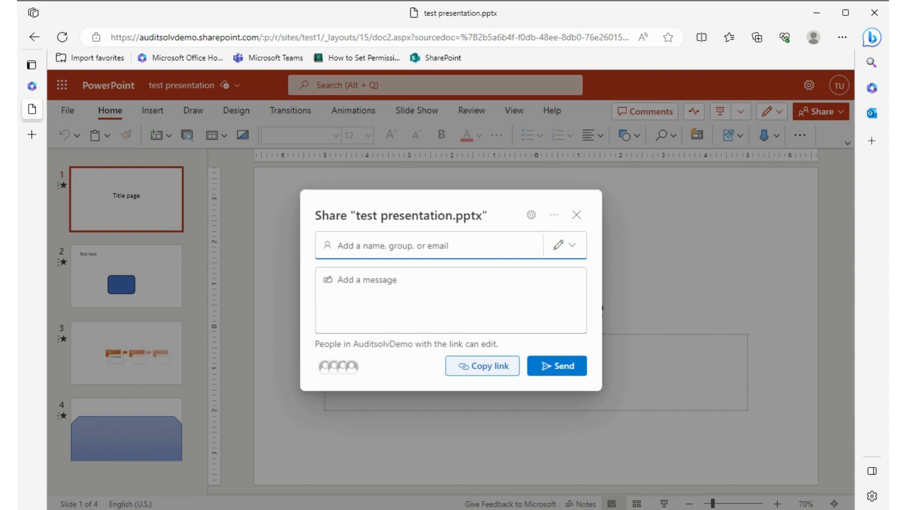
{"action": "type", "text": "p"}
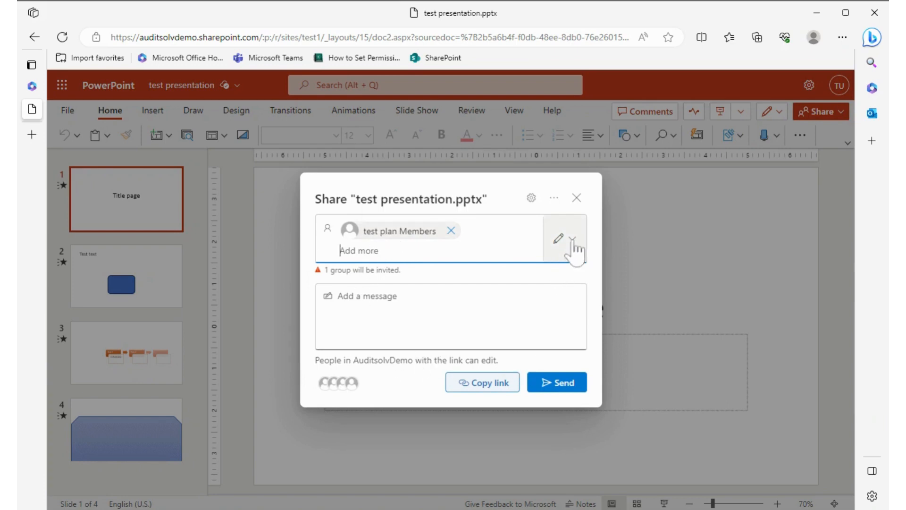
{"action": "left_click", "coordinate": [571, 238]}
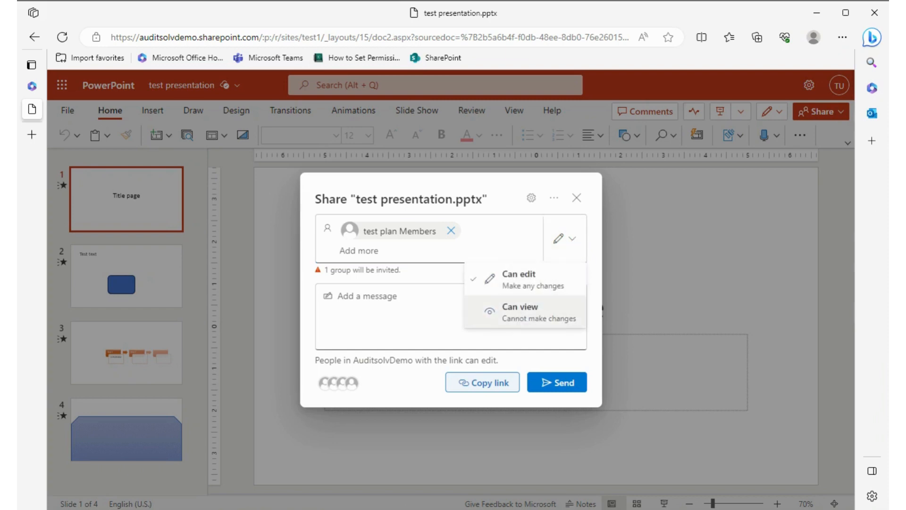
{"action": "mouse_move", "coordinate": [539, 292]}
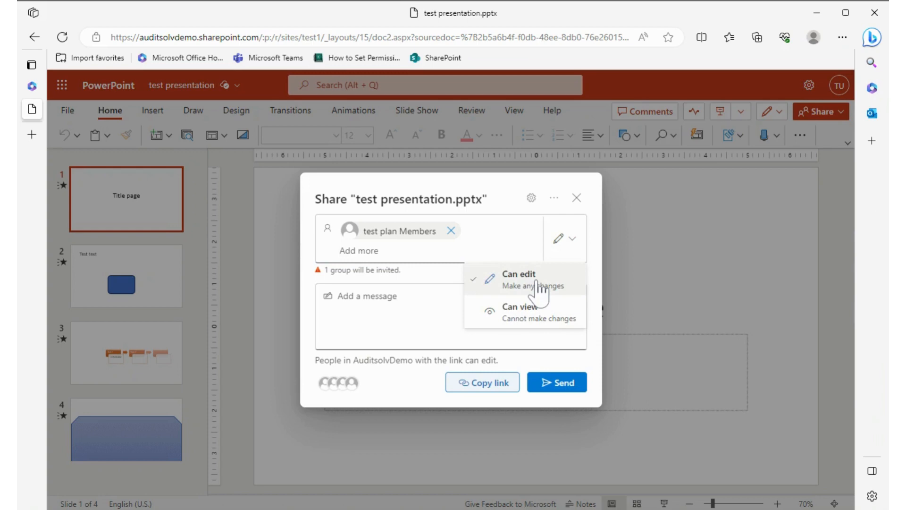
{"action": "left_click", "coordinate": [518, 277]}
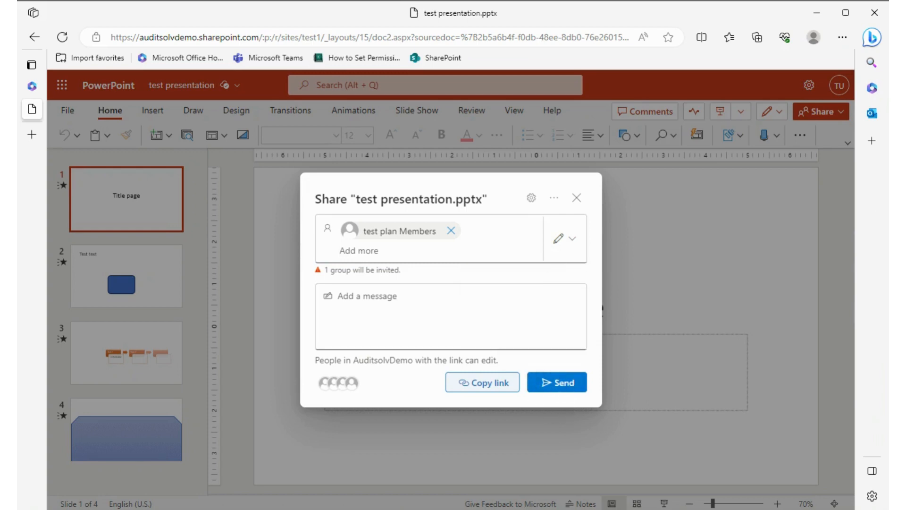
Step: Send the invitation with the note 'test message' and dismiss the Link shared confirmation
{"action": "type", "text": "test mess"}
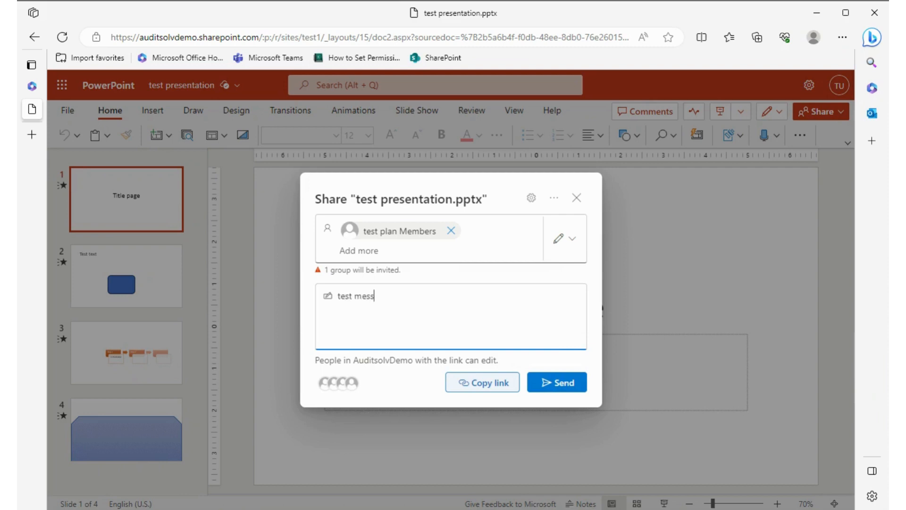
{"action": "type", "text": "age"}
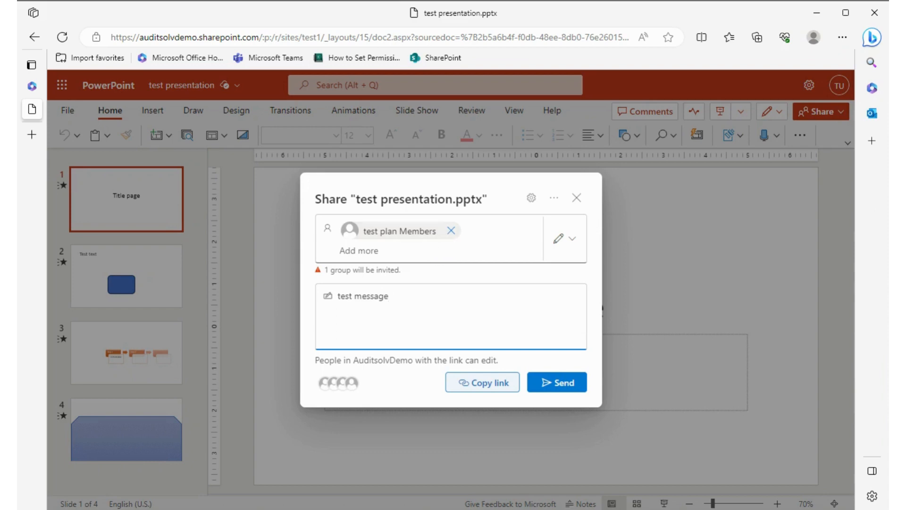
{"action": "mouse_move", "coordinate": [557, 382]}
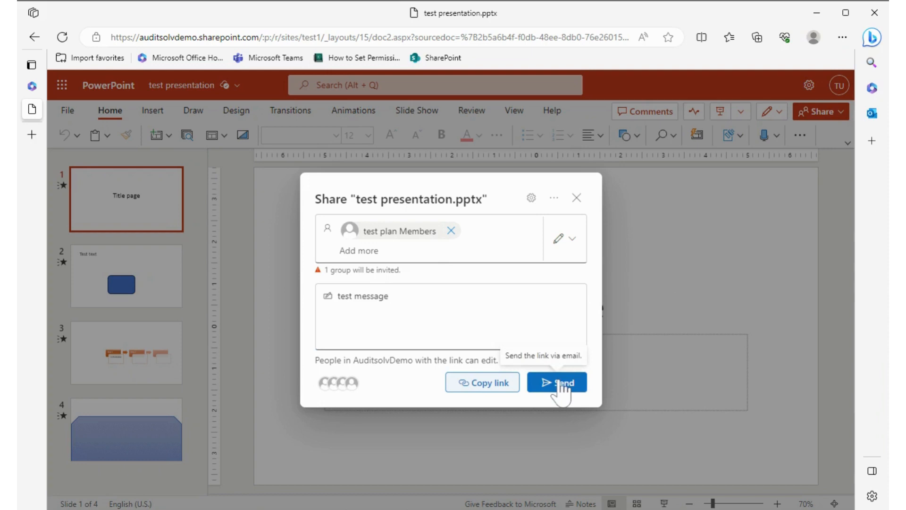
{"action": "left_click", "coordinate": [557, 382]}
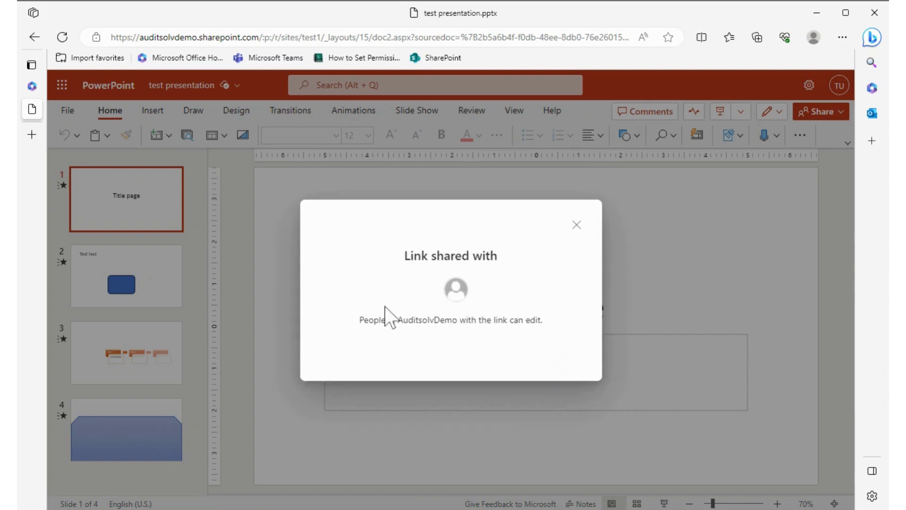
{"action": "mouse_move", "coordinate": [576, 225]}
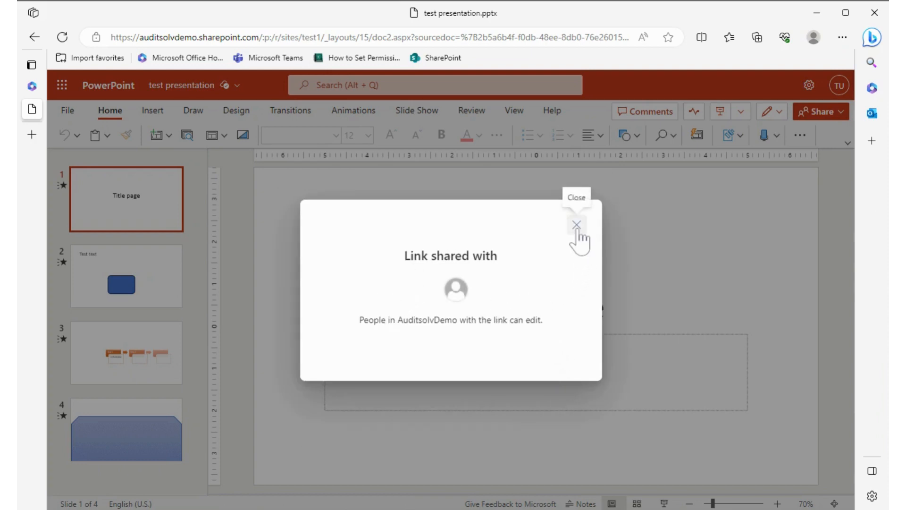
{"action": "left_click", "coordinate": [576, 225]}
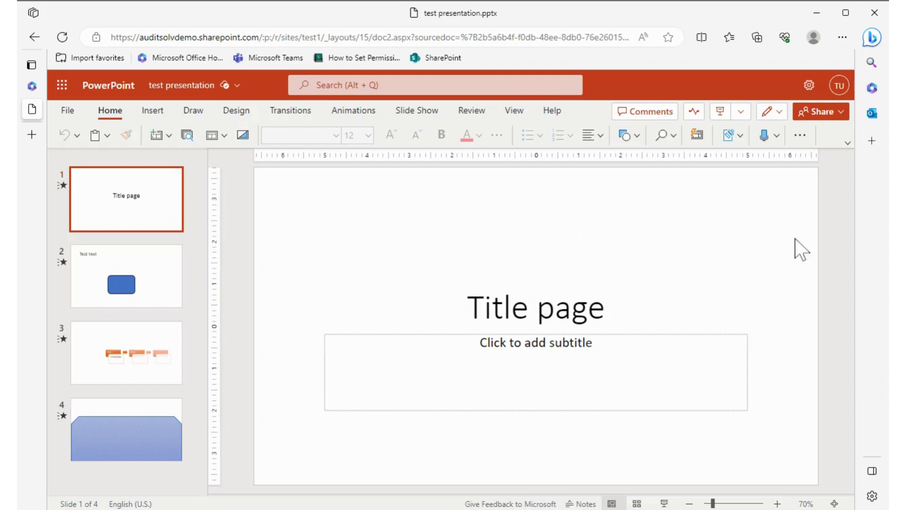